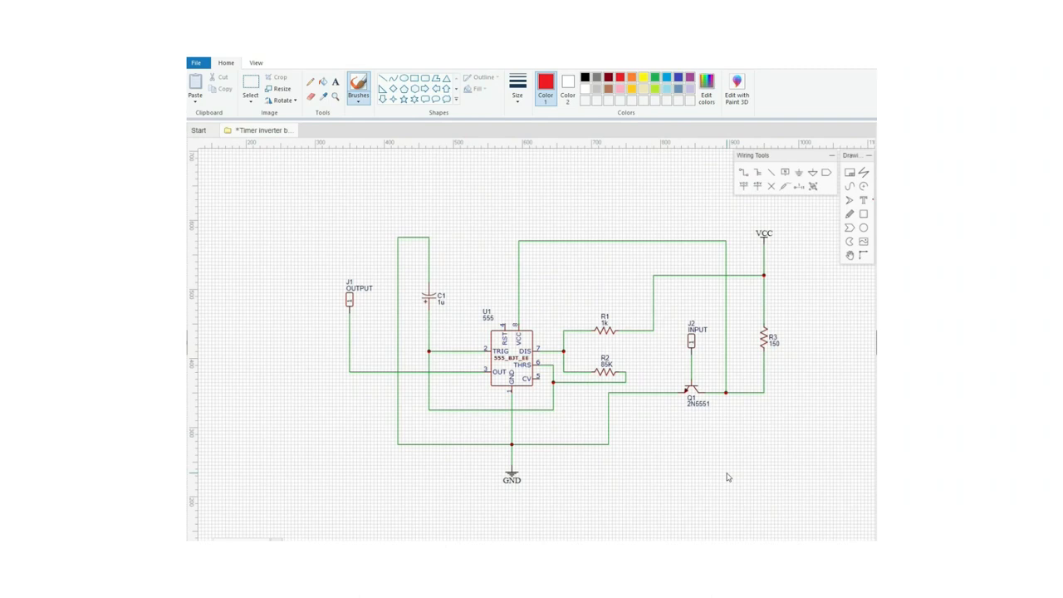
- Draw red freehand circles around capacitor C1 and resistors R1 and R2 on the schematic
left_click_drag(681, 315, 706, 362)
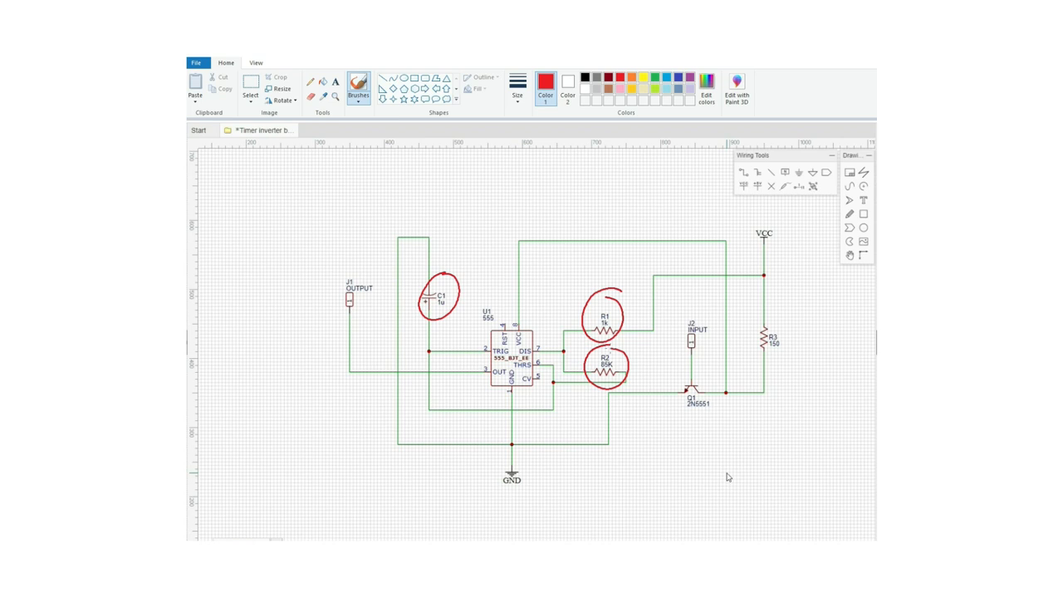
- Handwrite a red '.33 sec' note below the transistor and enclose it in an oval
left_click_drag(606, 465, 628, 448)
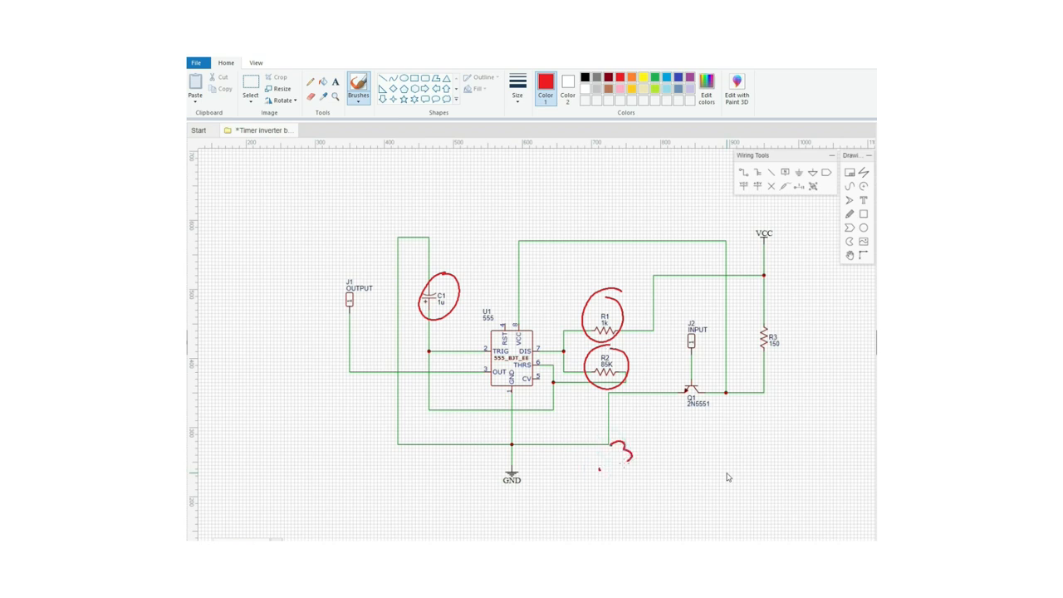
left_click_drag(614, 449, 731, 424)
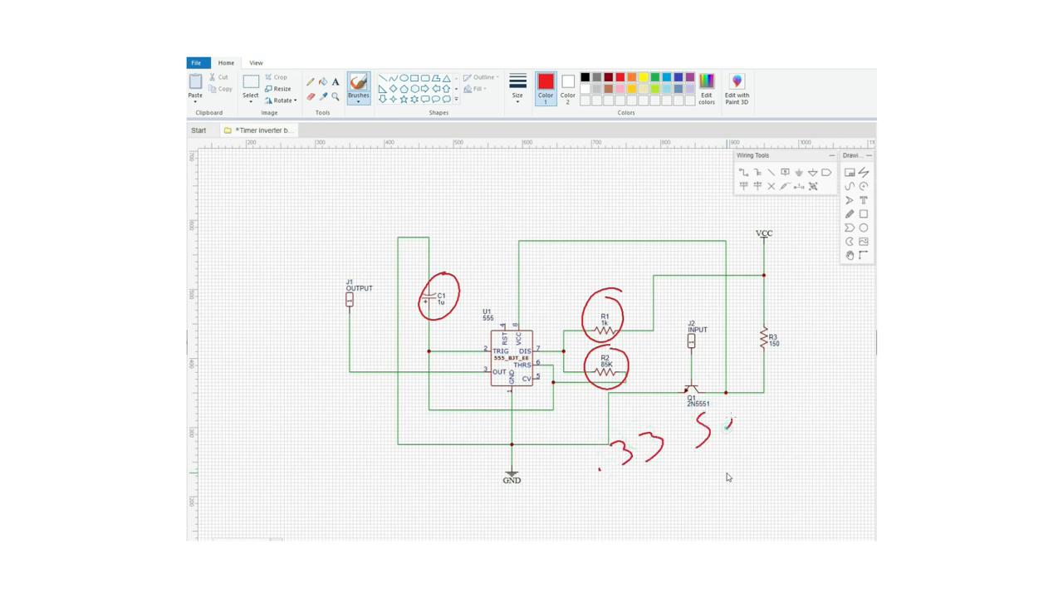
left_click_drag(714, 424, 772, 406)
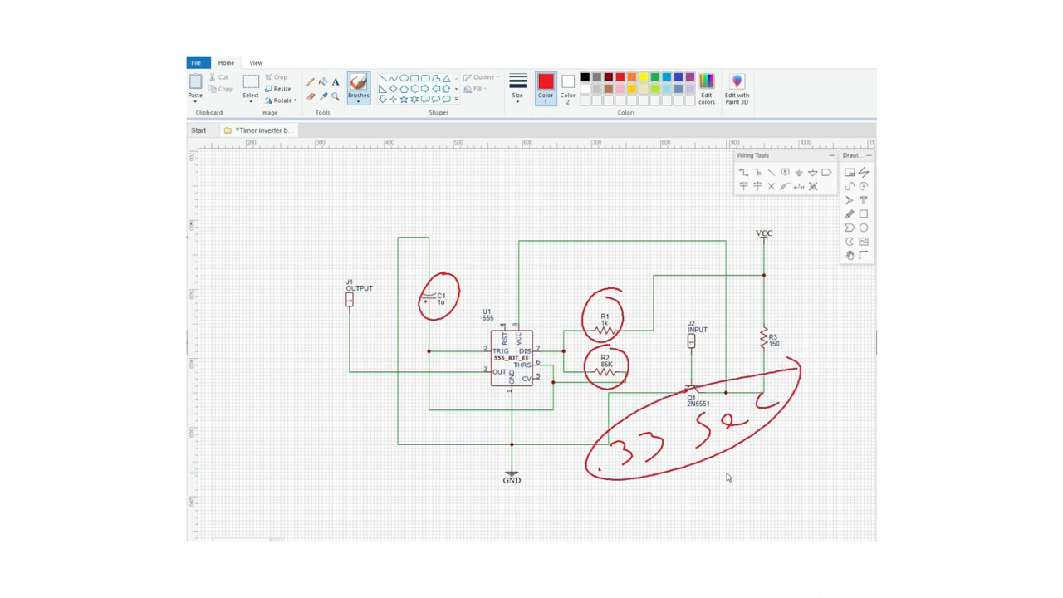
mouse_move(341, 120)
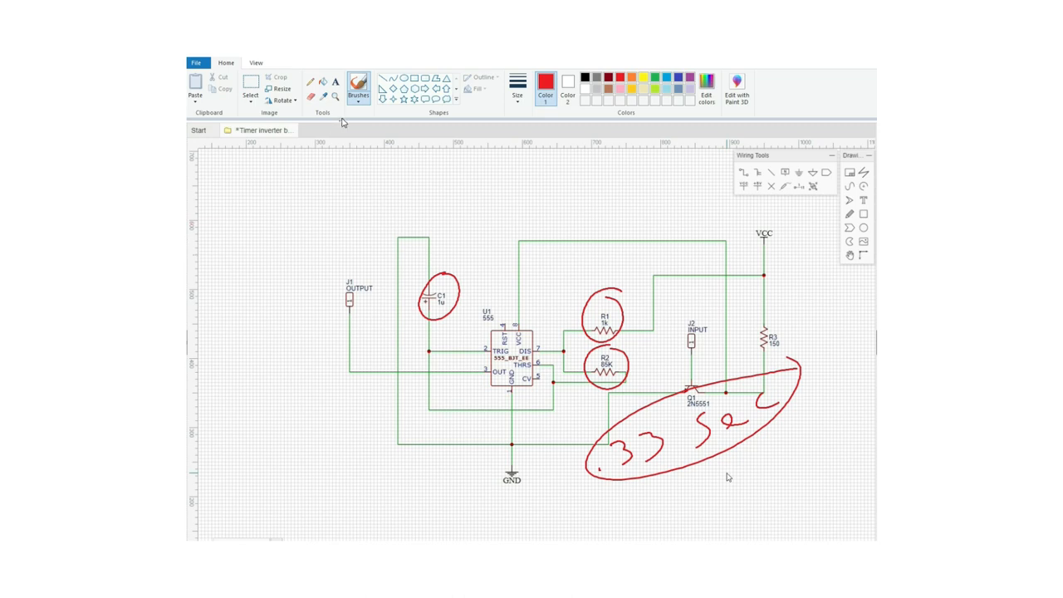